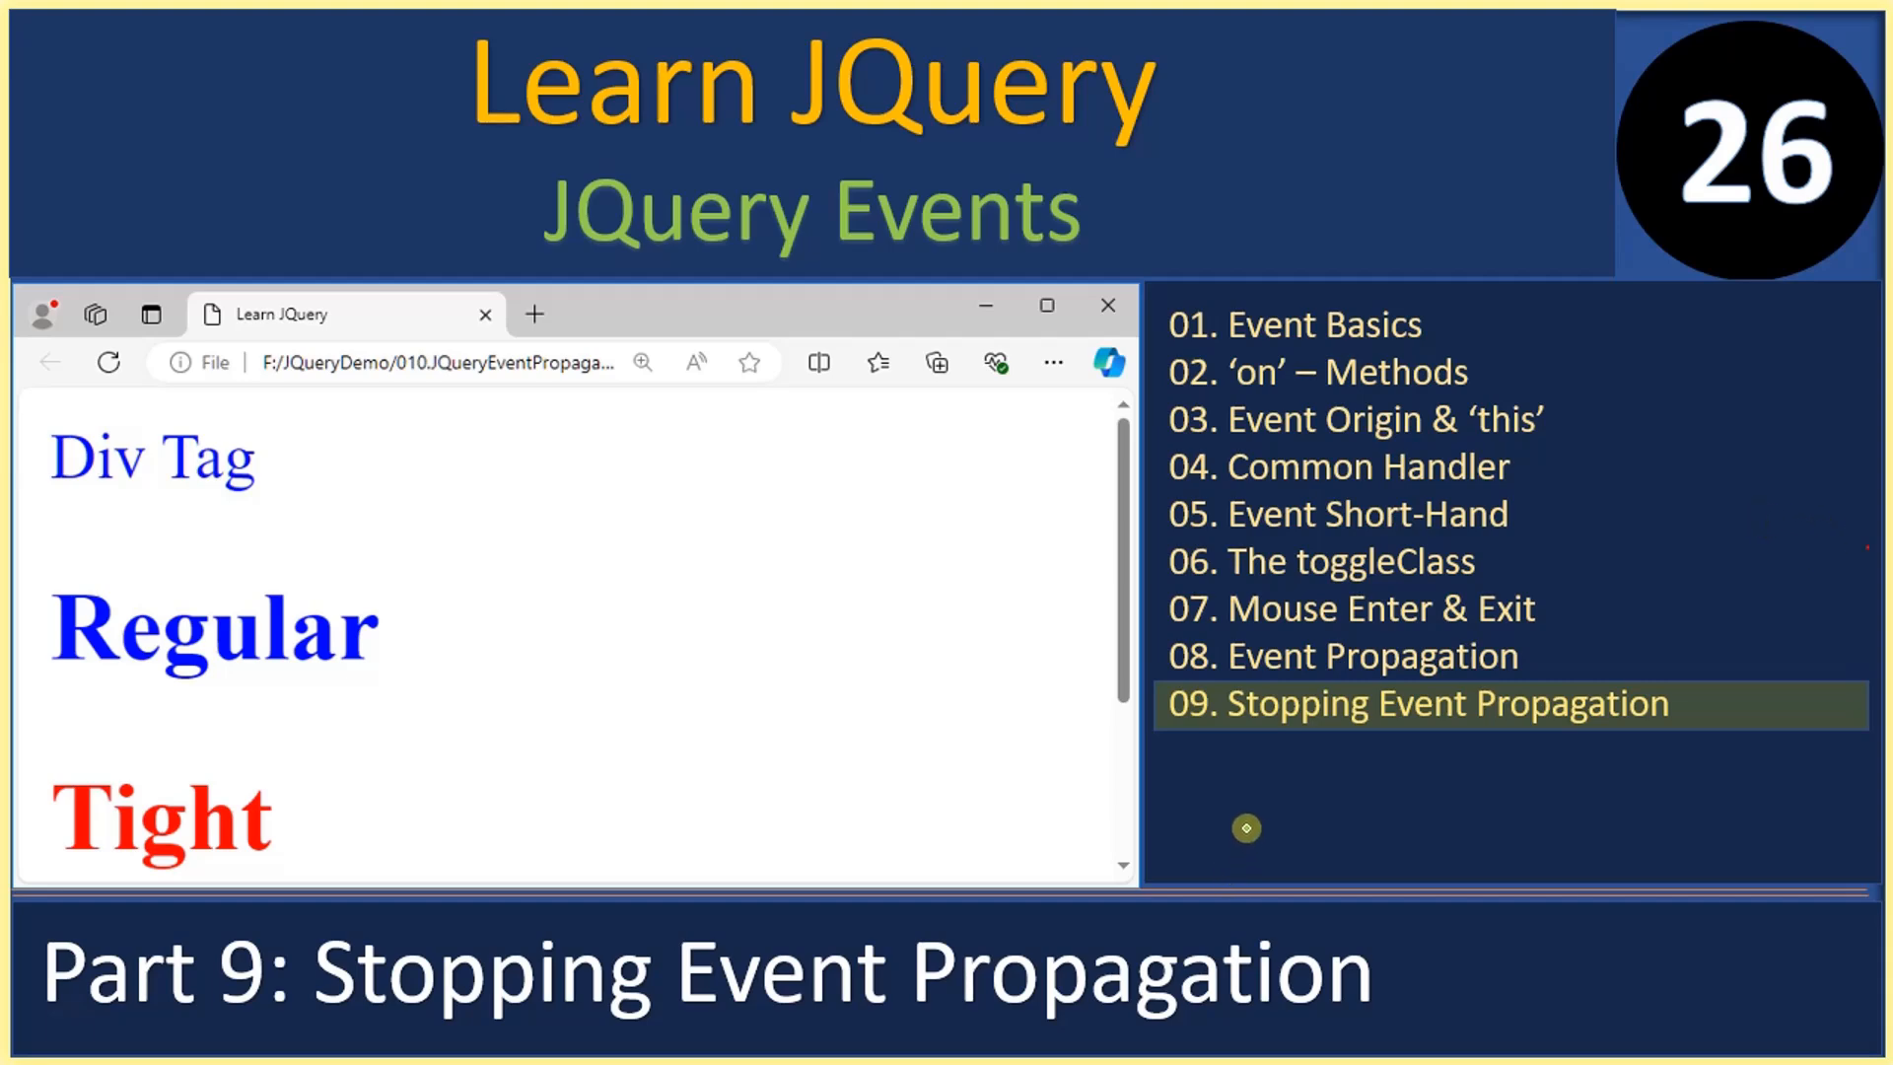
mouse_move(1259, 824)
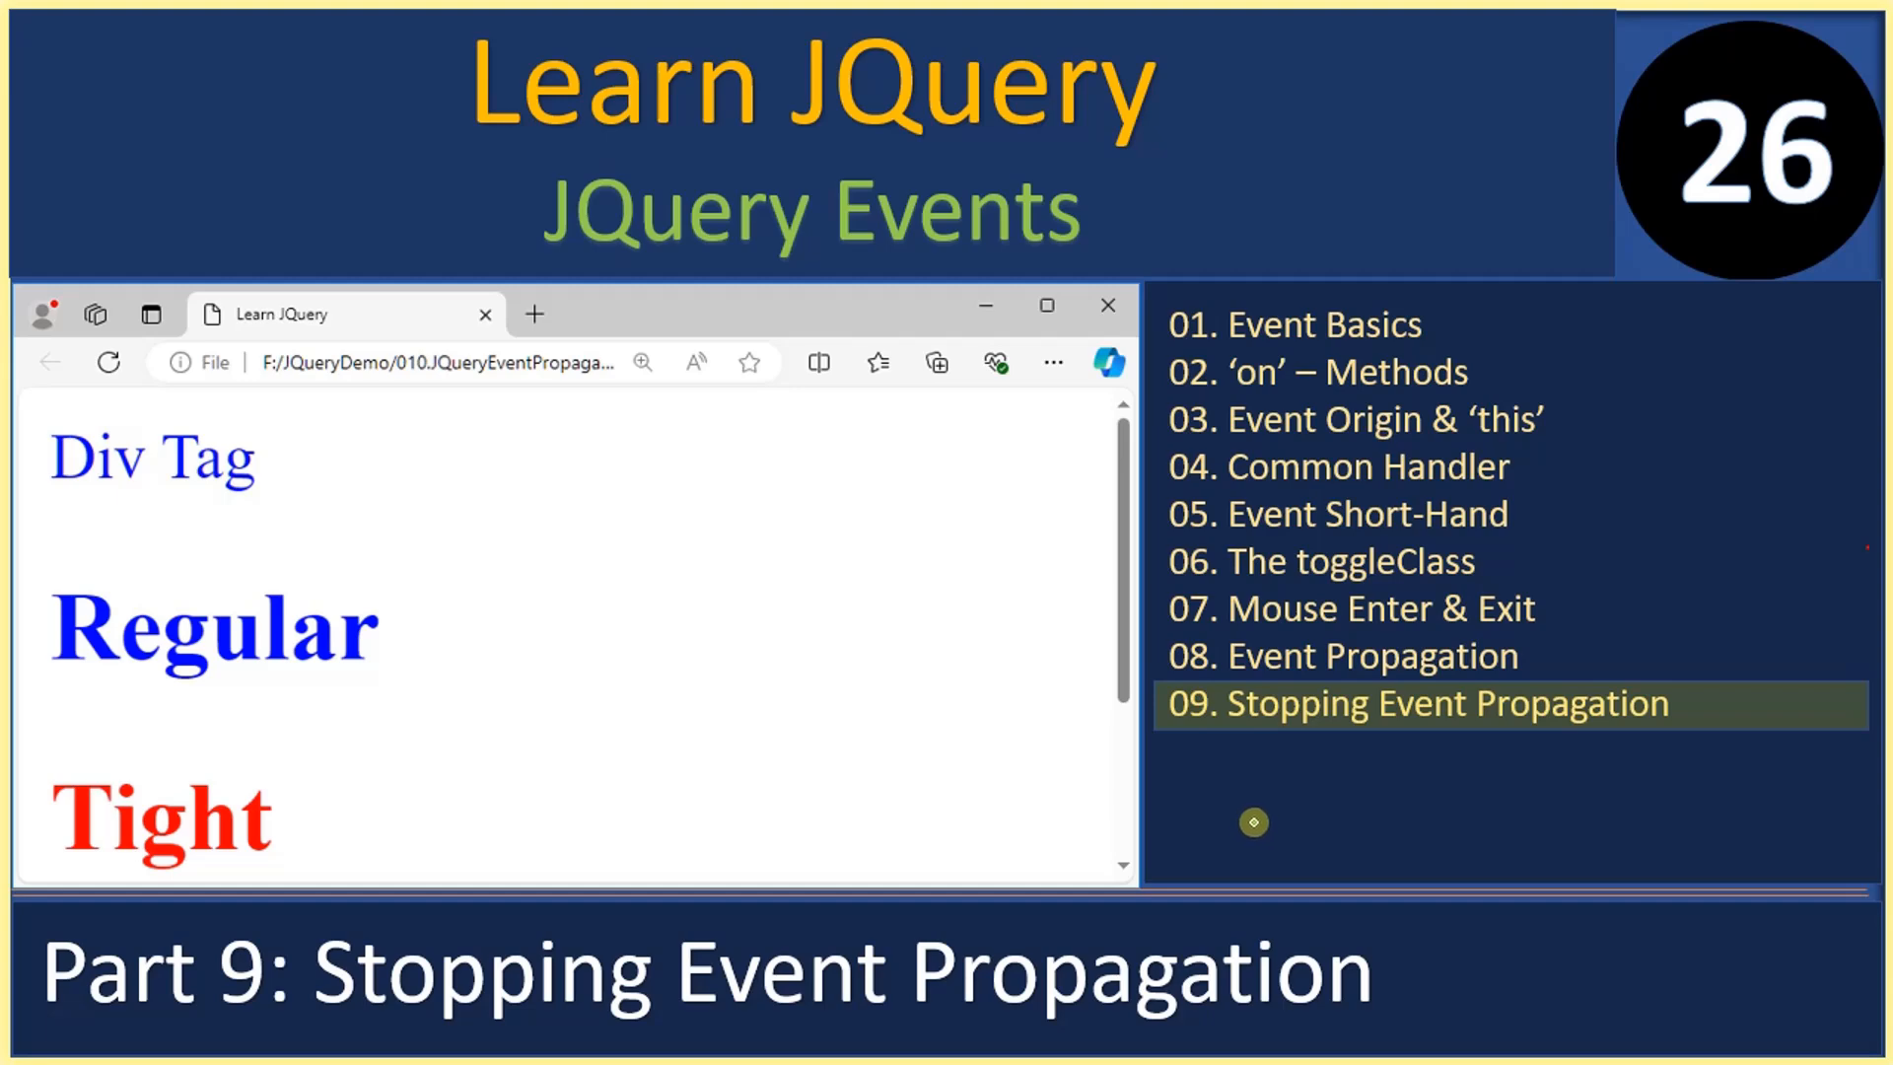
mouse_move(1247, 825)
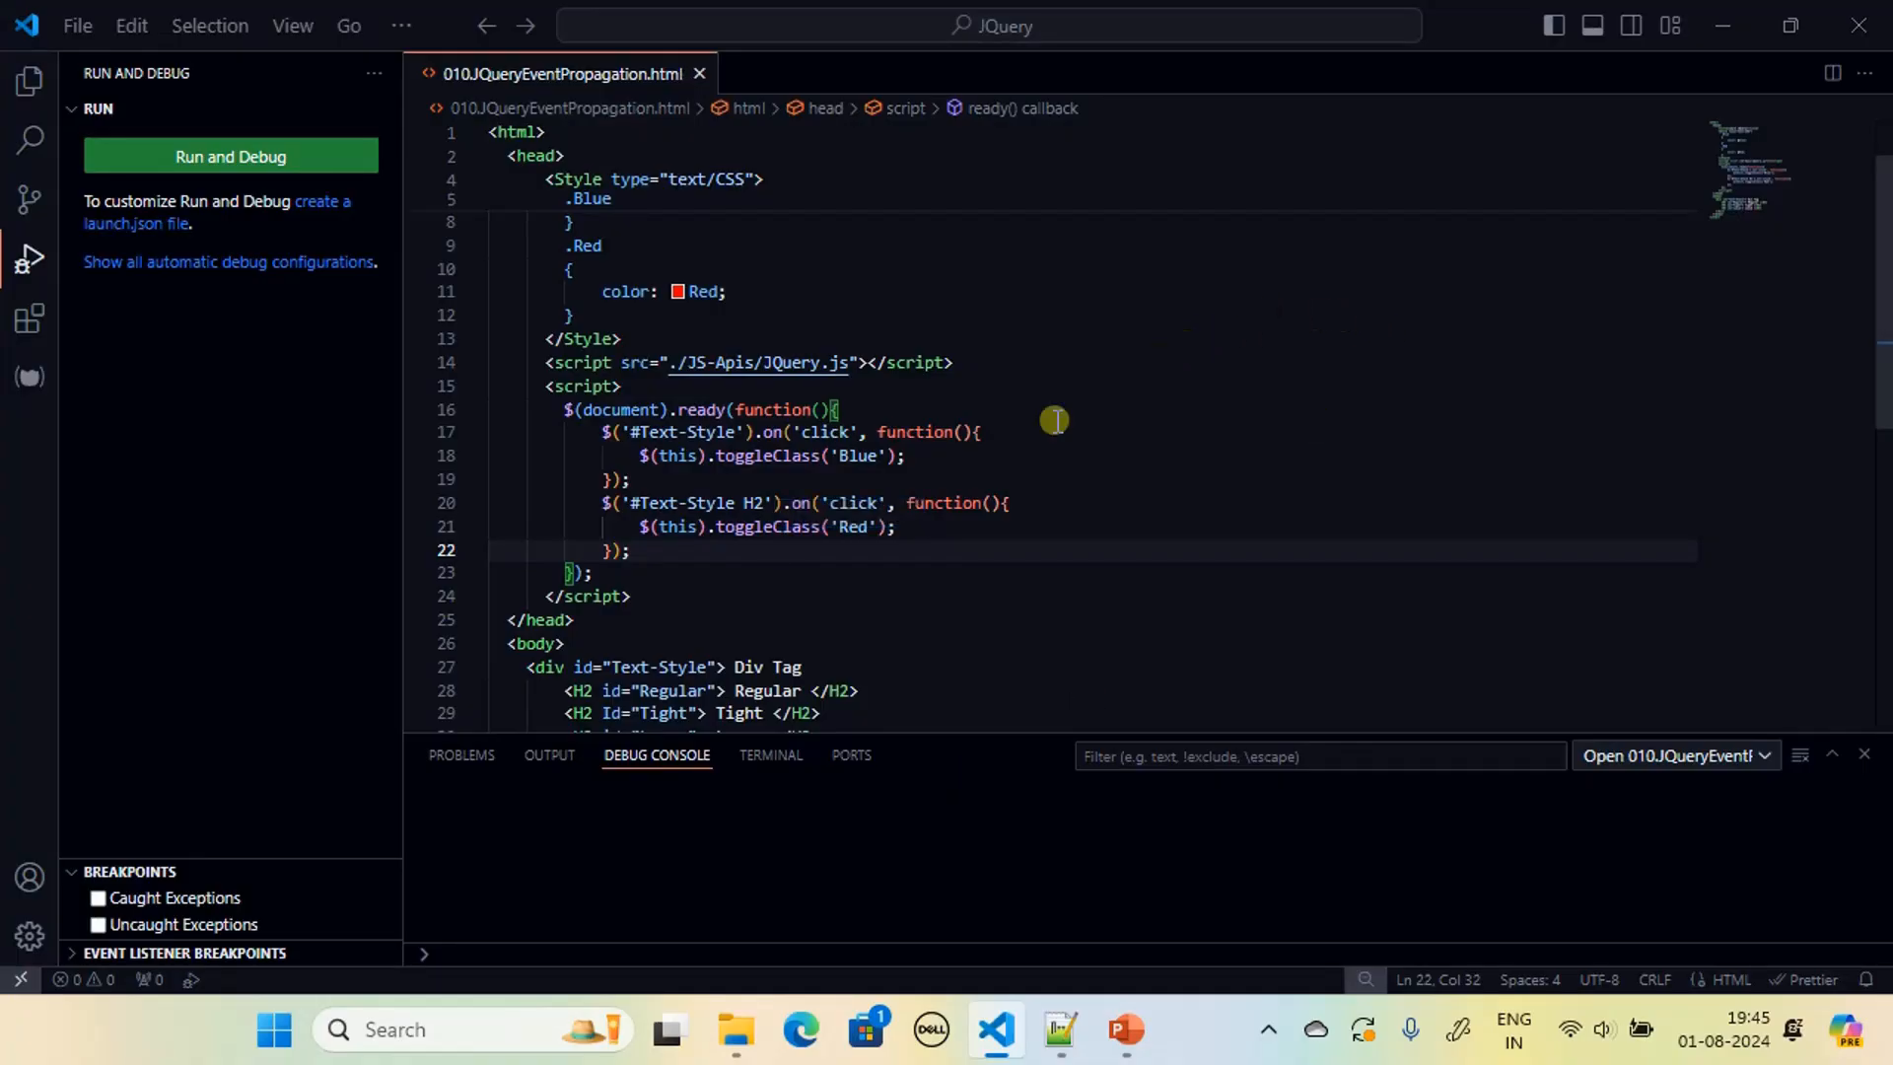
Step: Give the H2 click function an Event parameter and add Event.stopPropagation(); after toggleClass('Red')
scroll(down, 3)
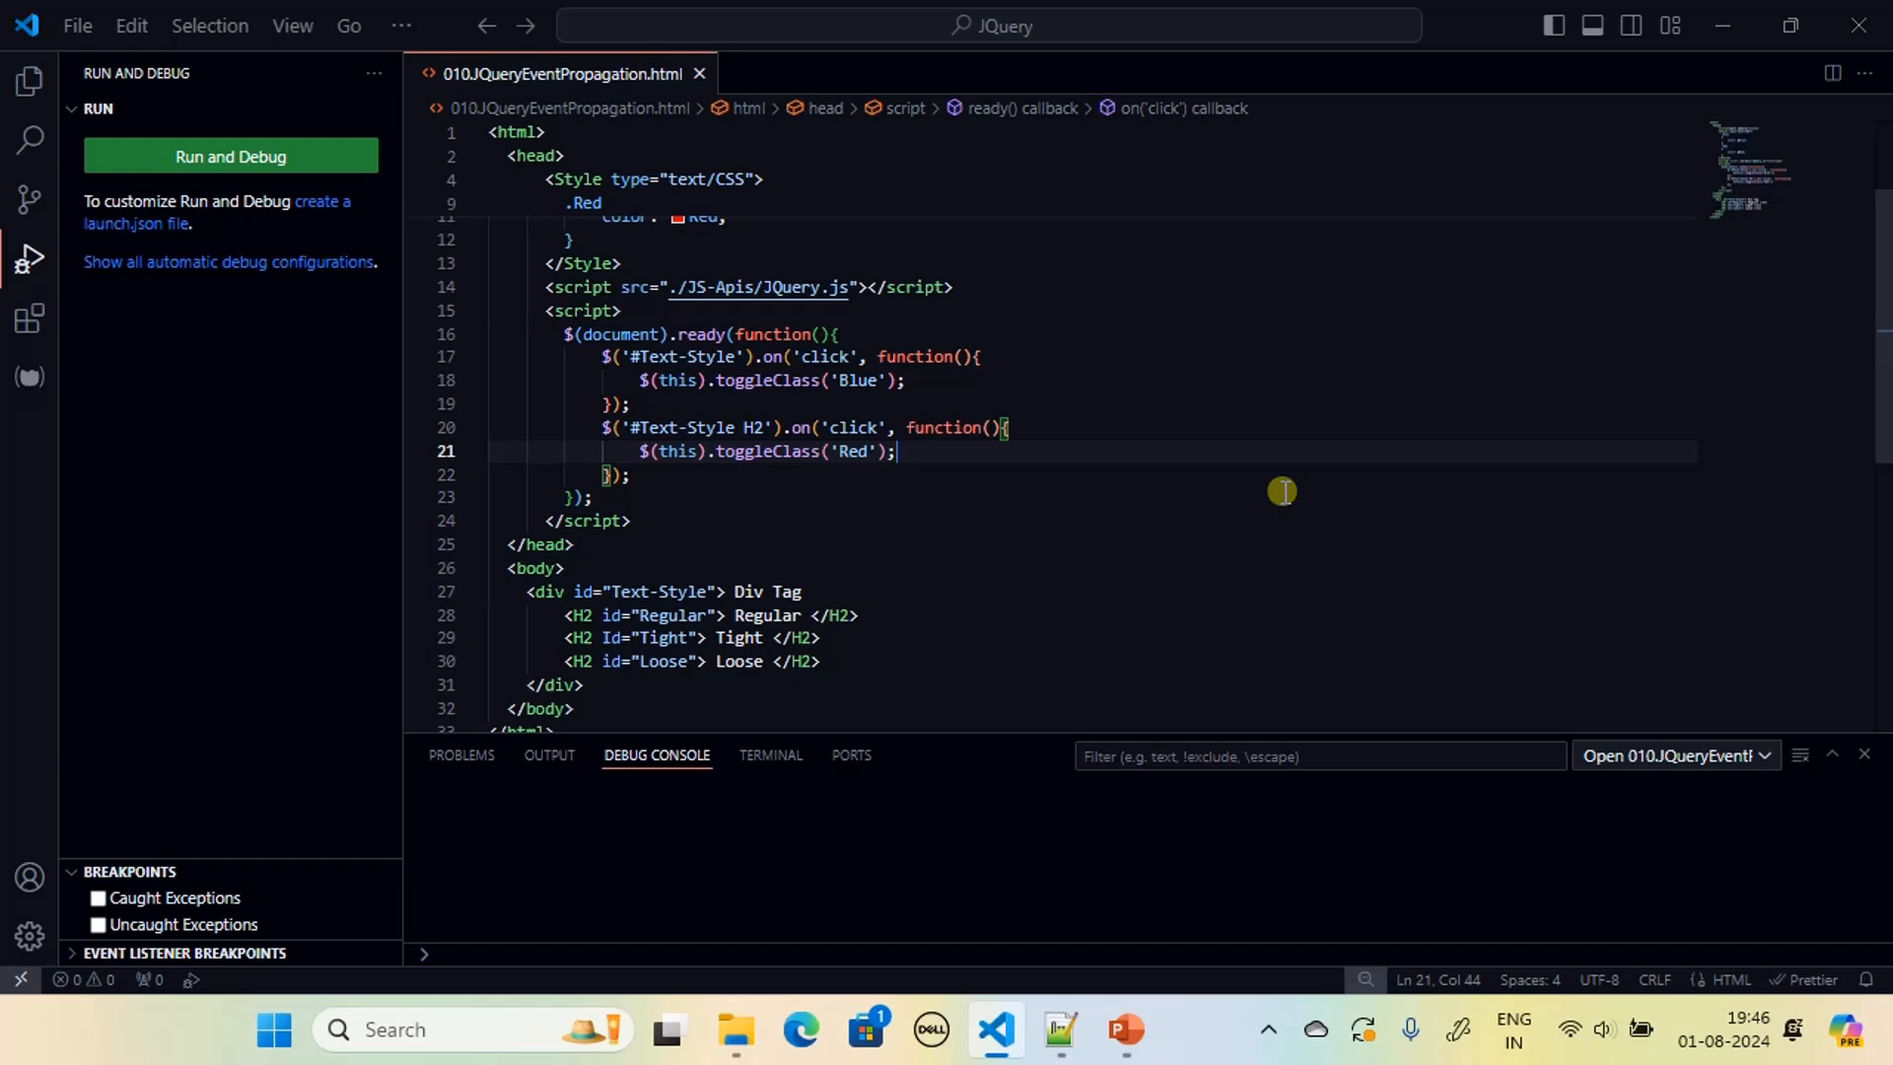
key(Enter)
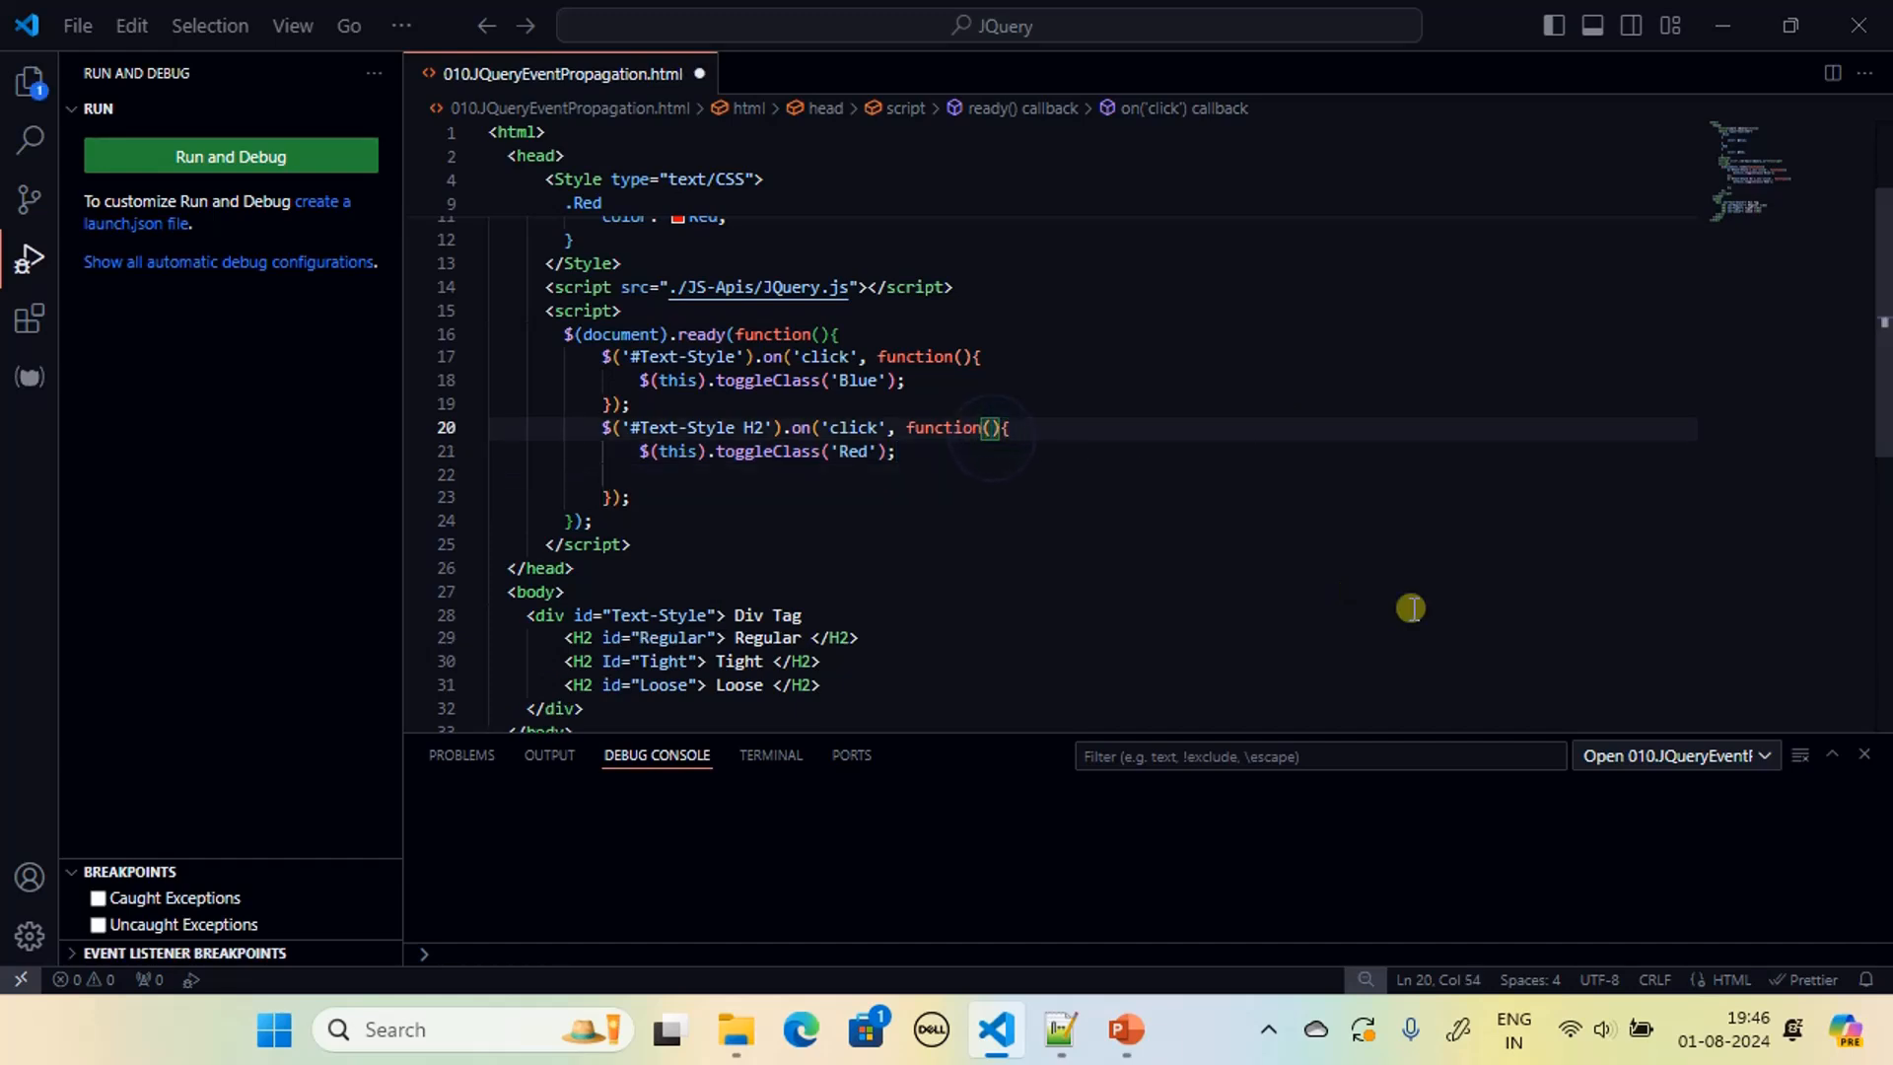
text(Event)
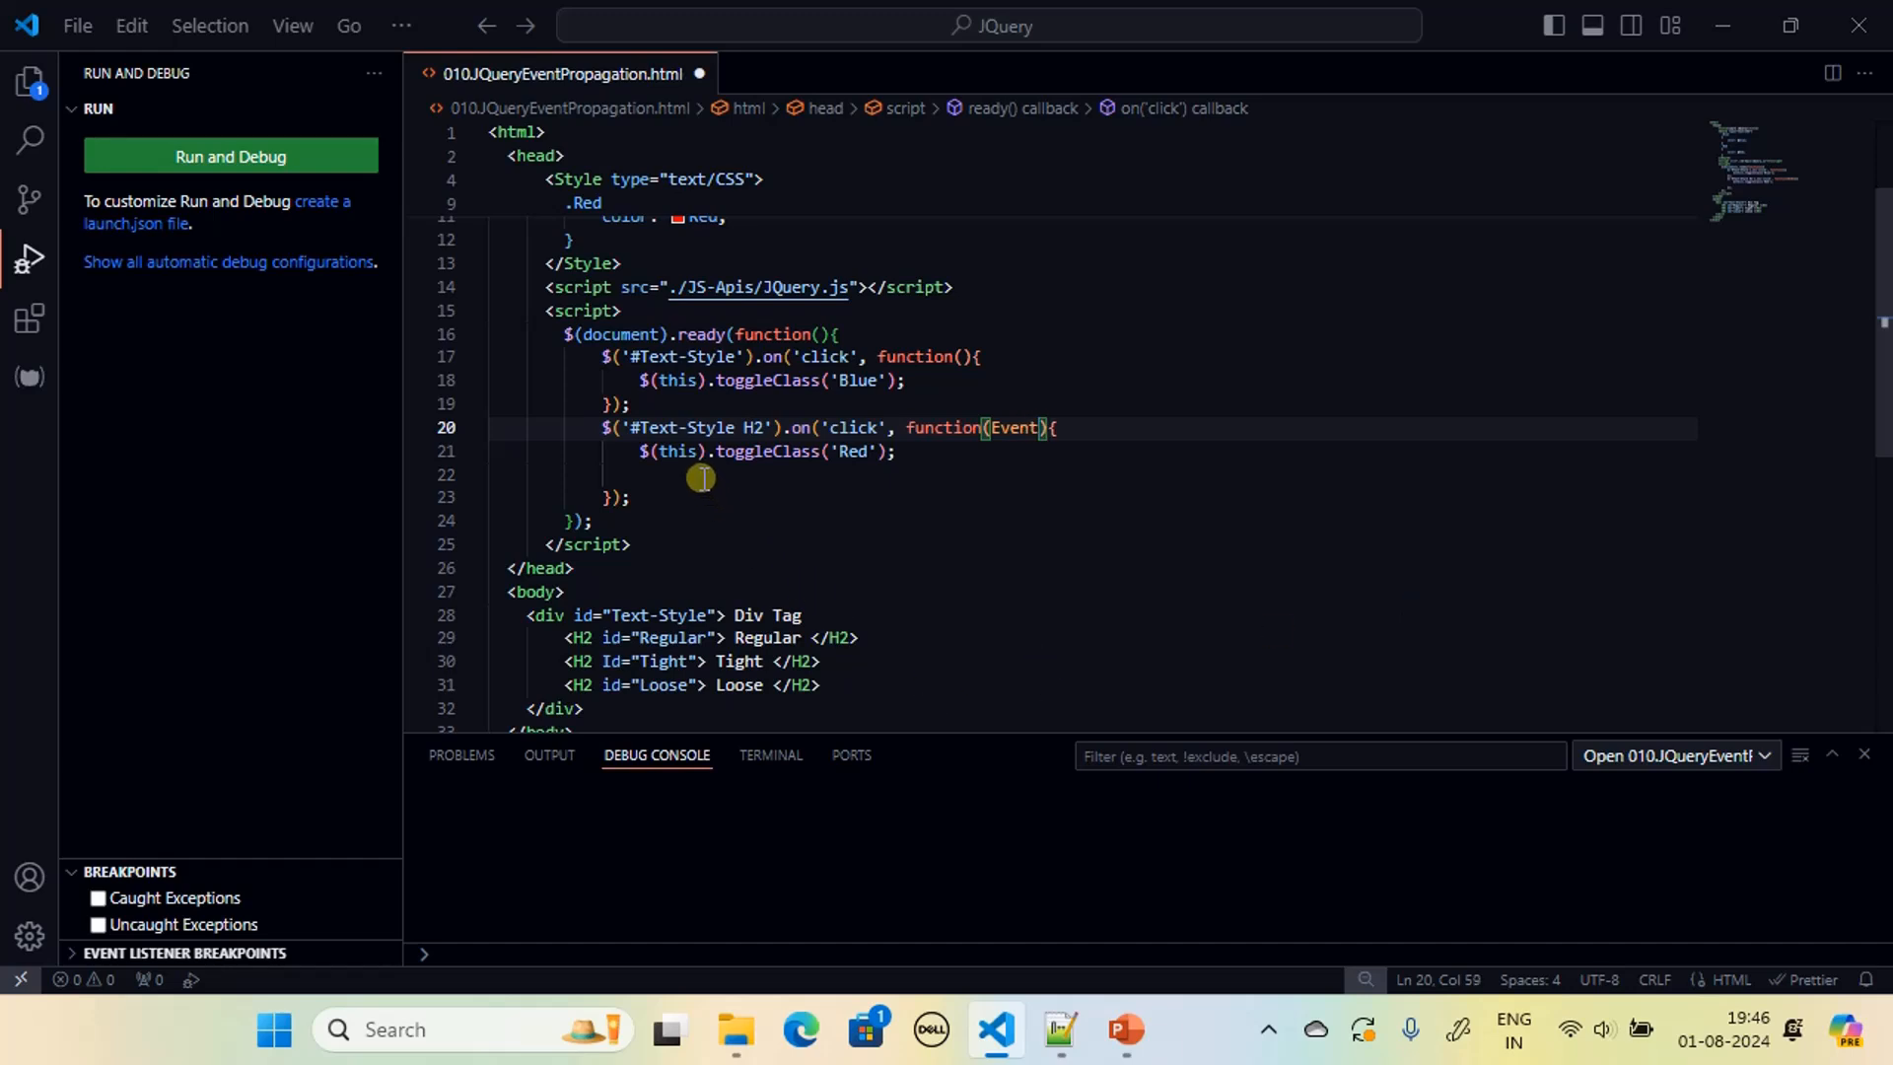
click(817, 476)
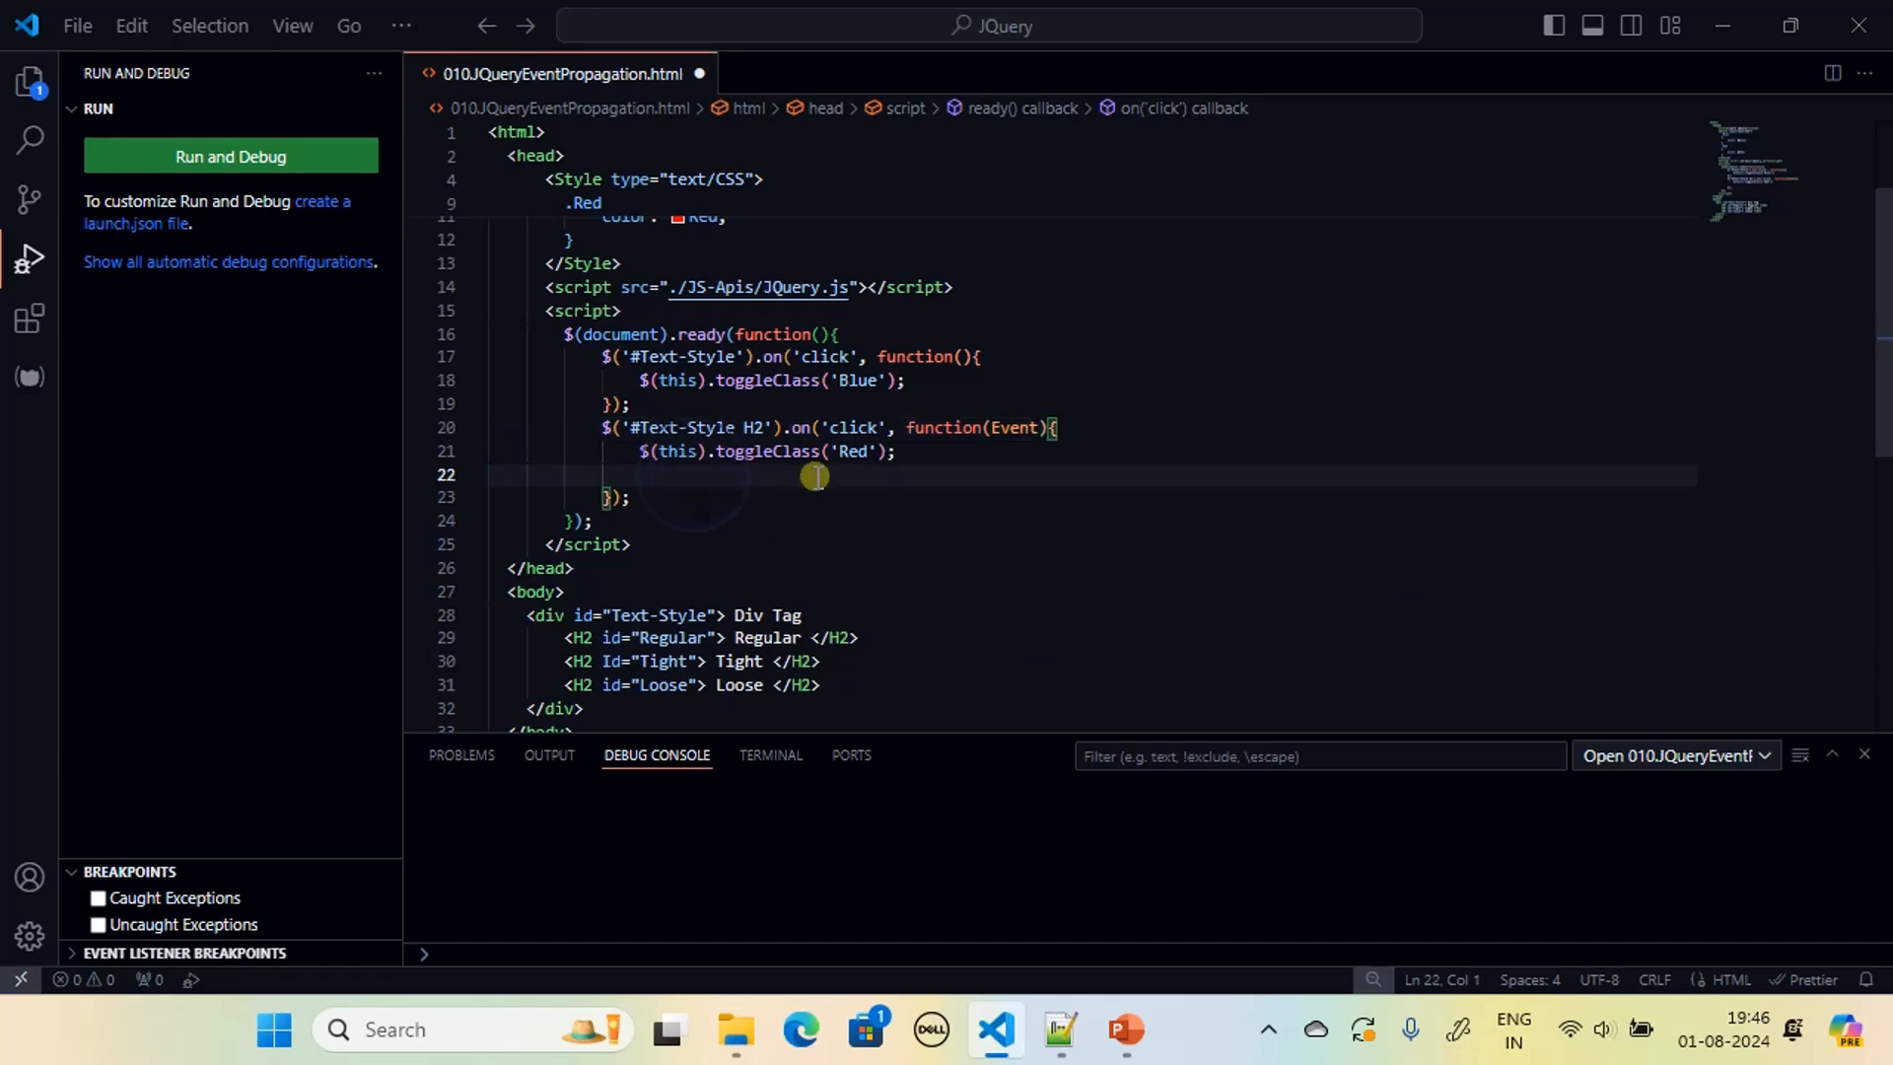
text(Event.stopPropagation();)
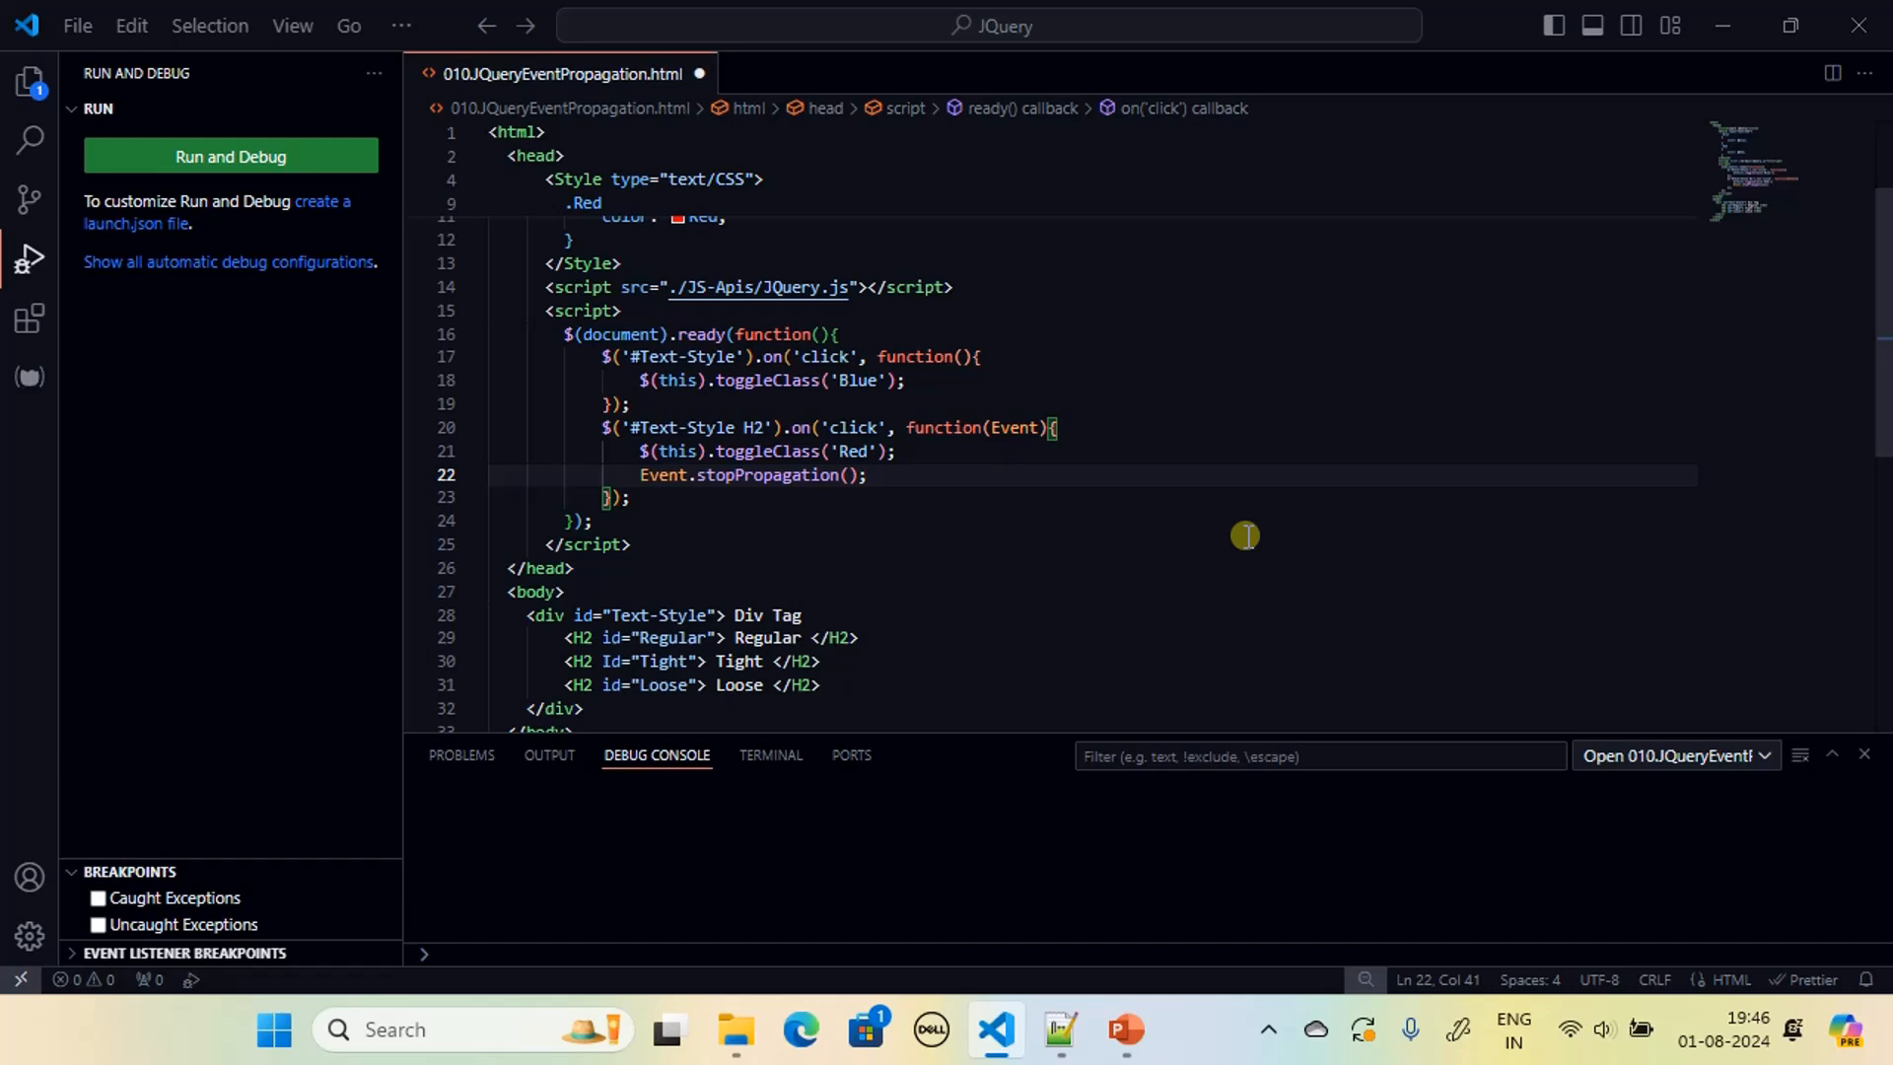
click(596, 521)
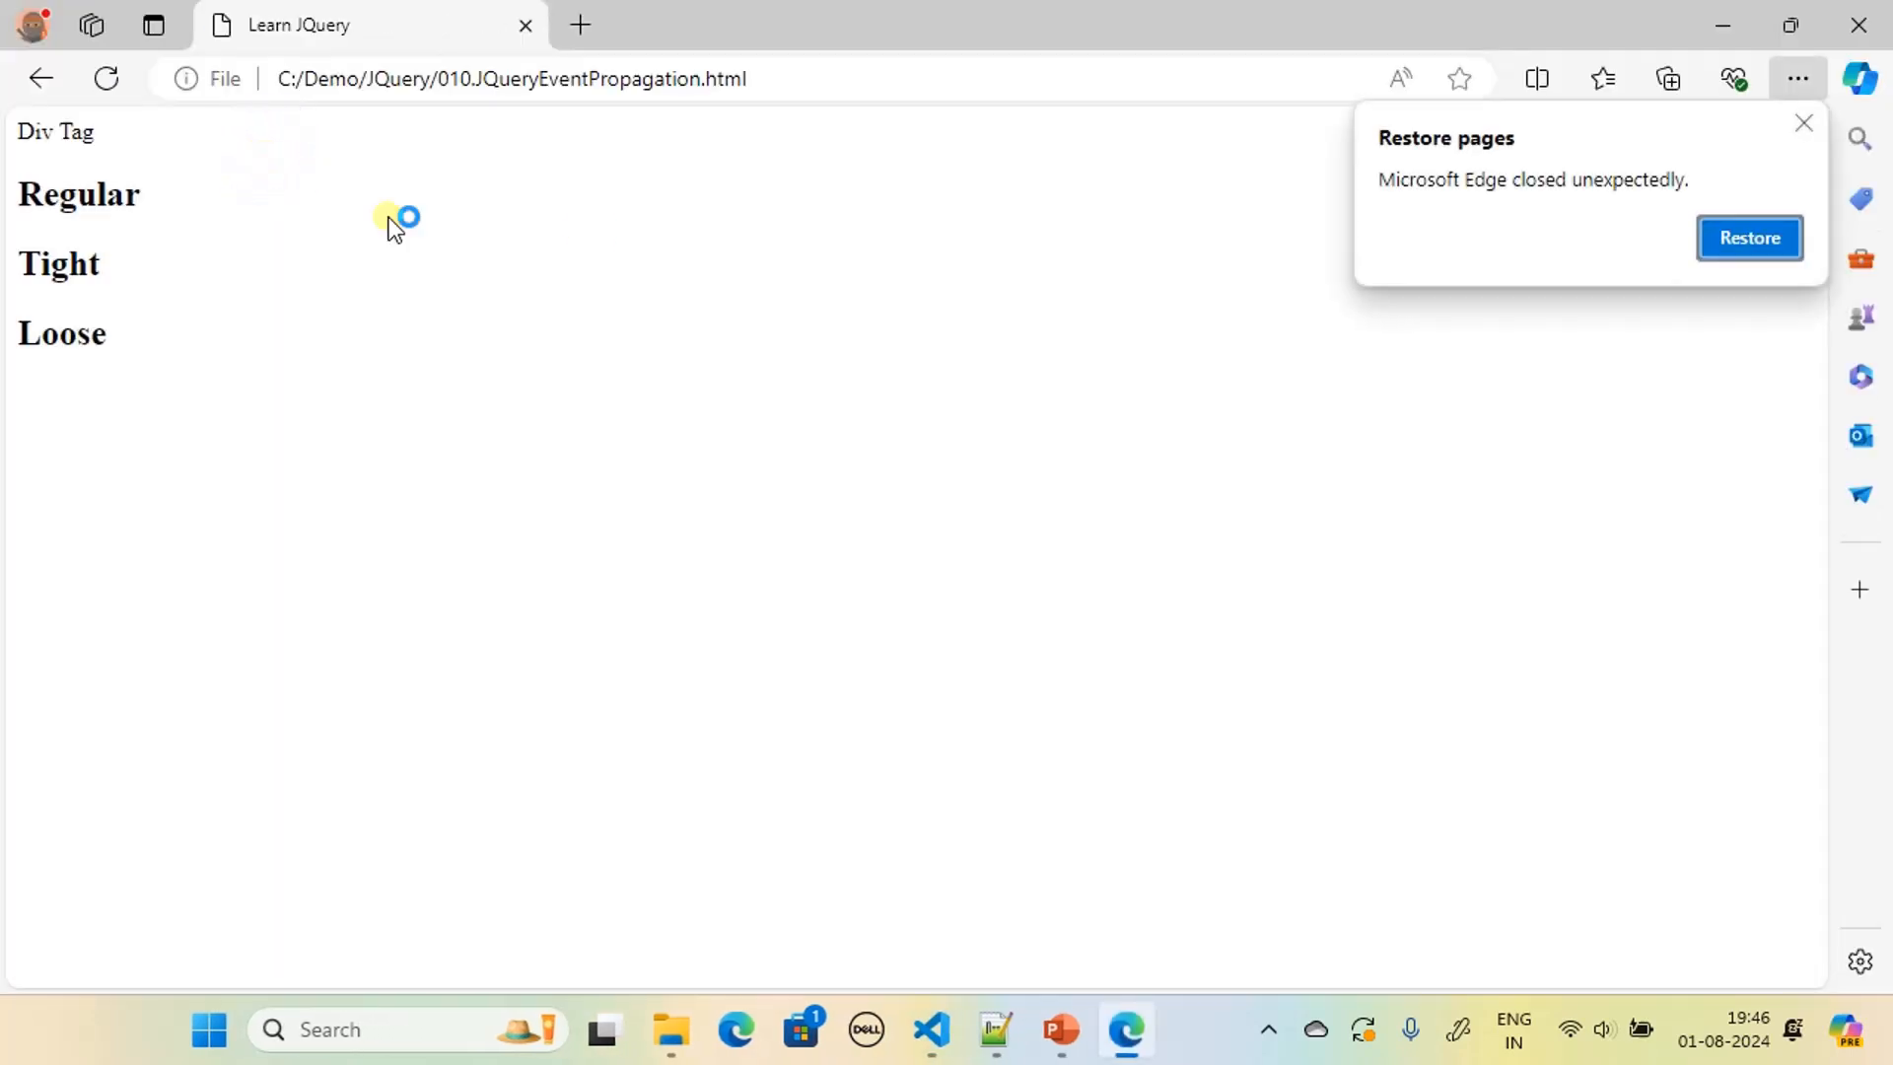
Step: Dismiss Edge's restore-pages notice, then click the Tight and Regular headings so each turns red
click(1802, 123)
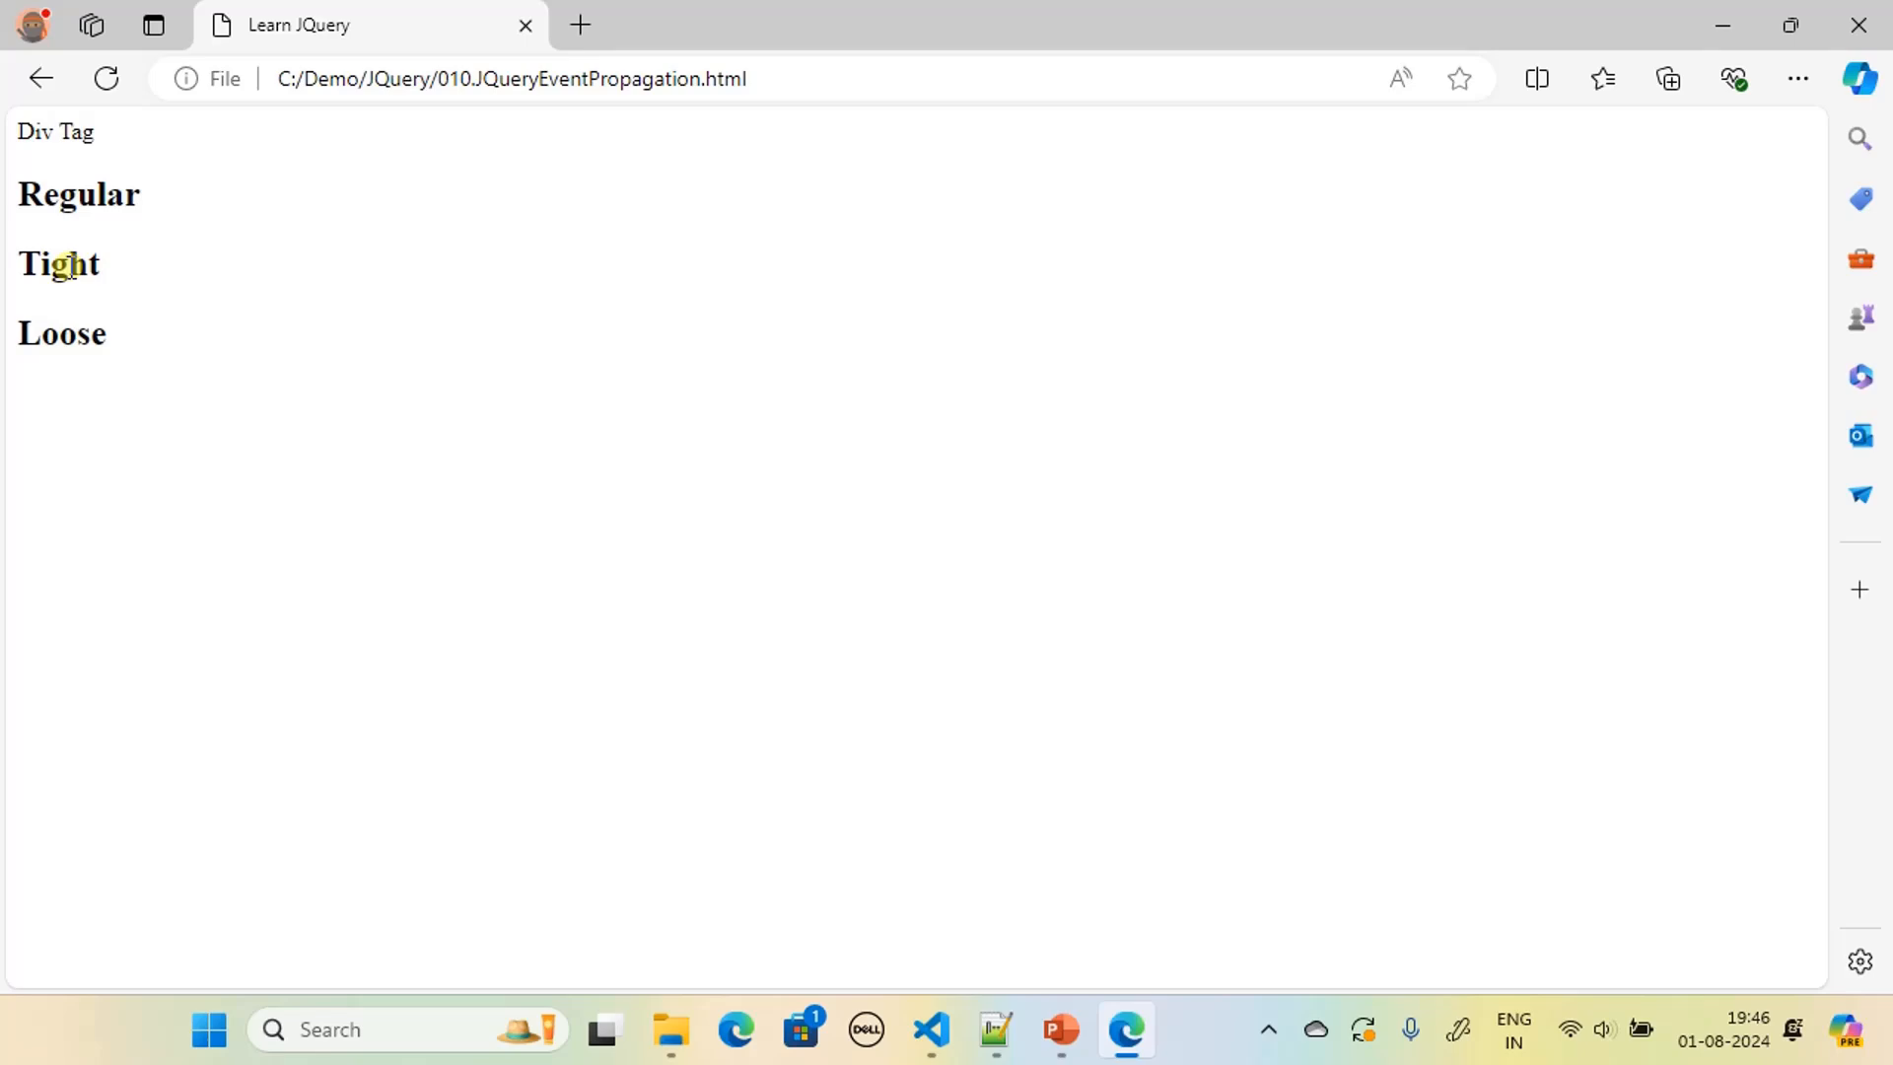
click(106, 79)
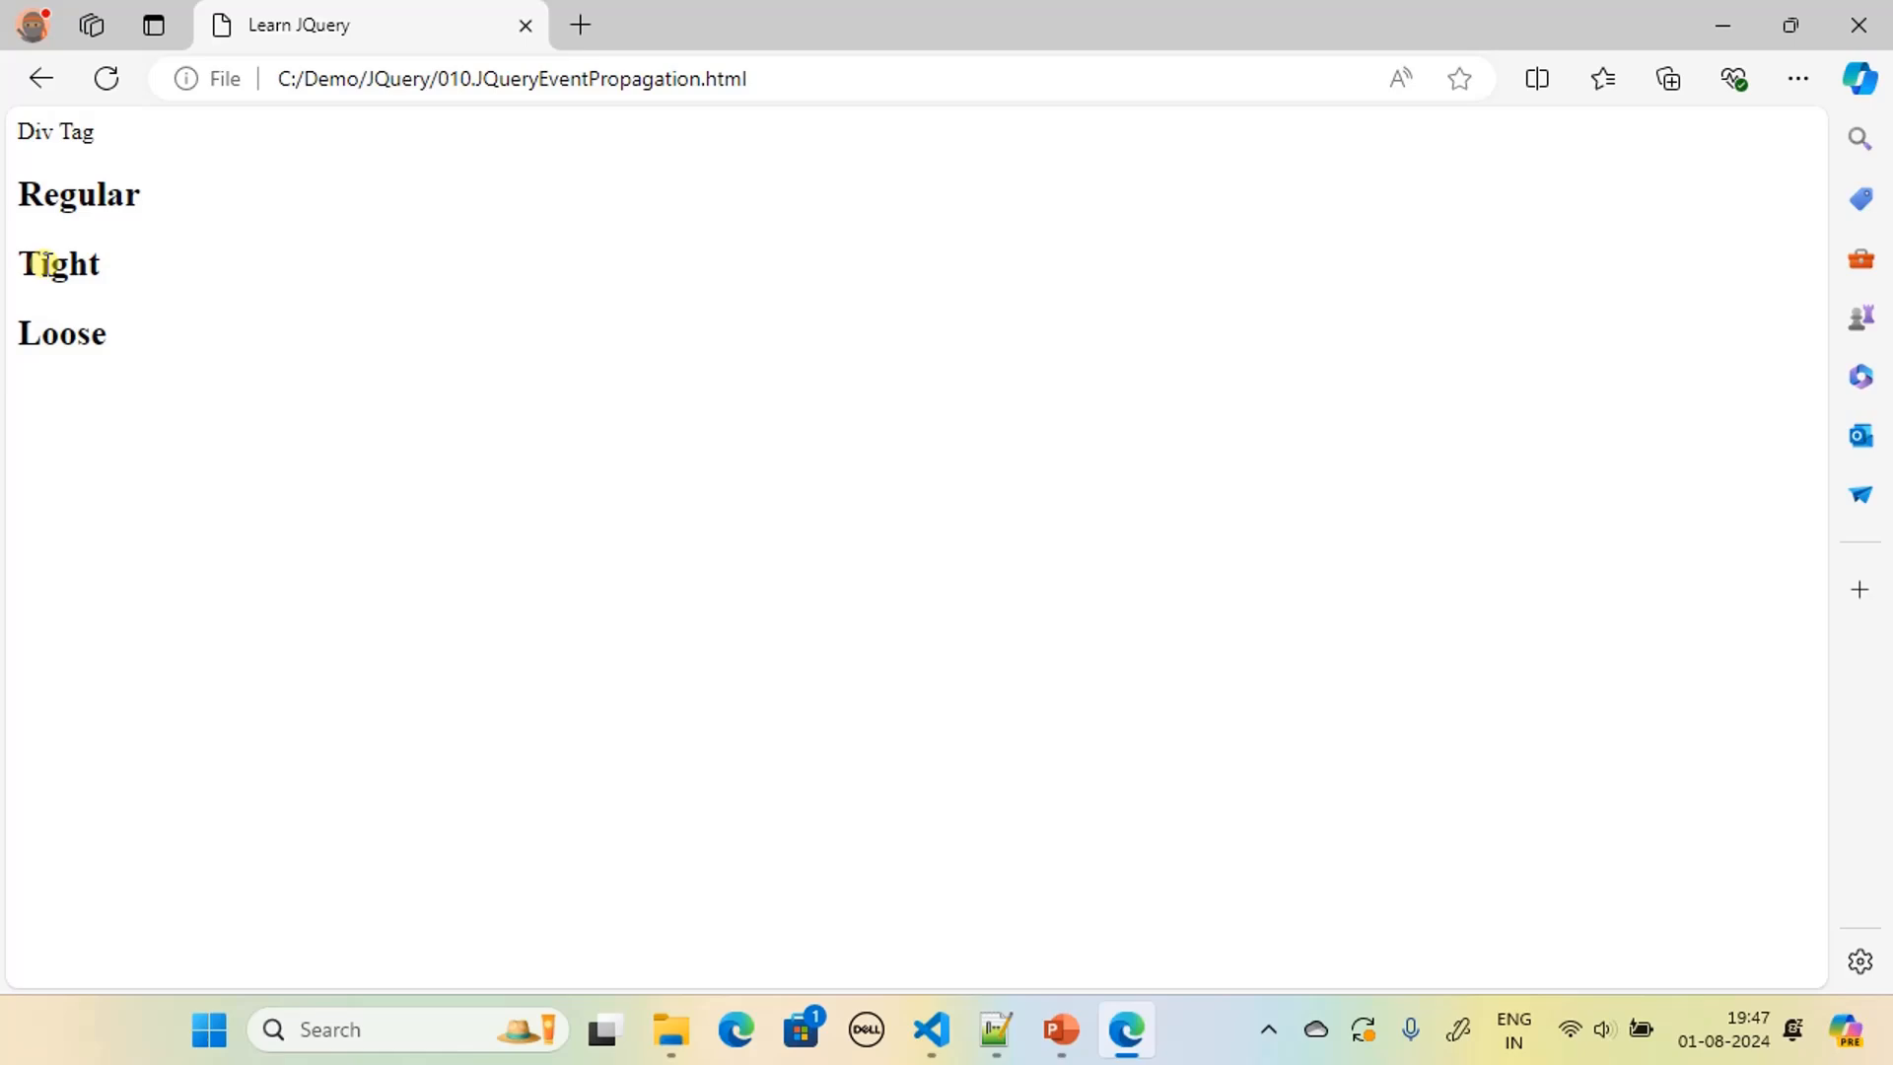
click(58, 264)
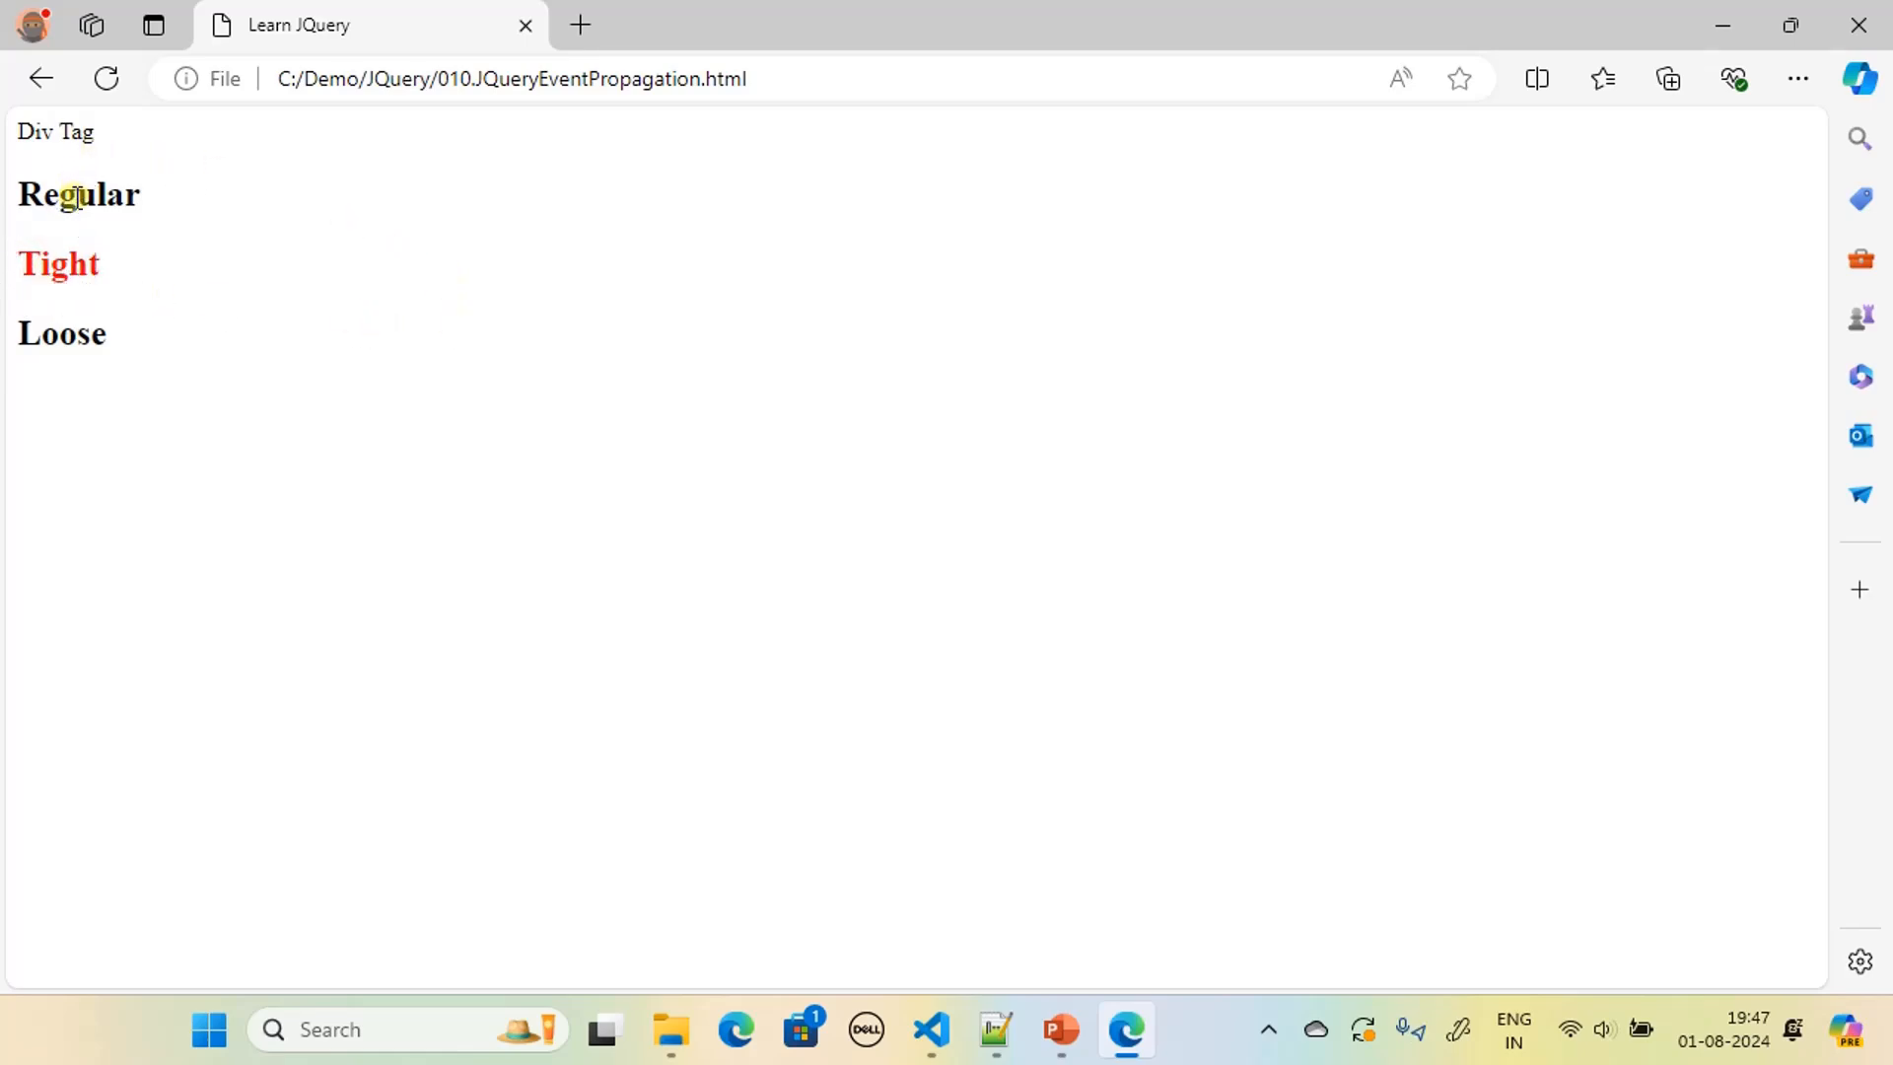
click(77, 194)
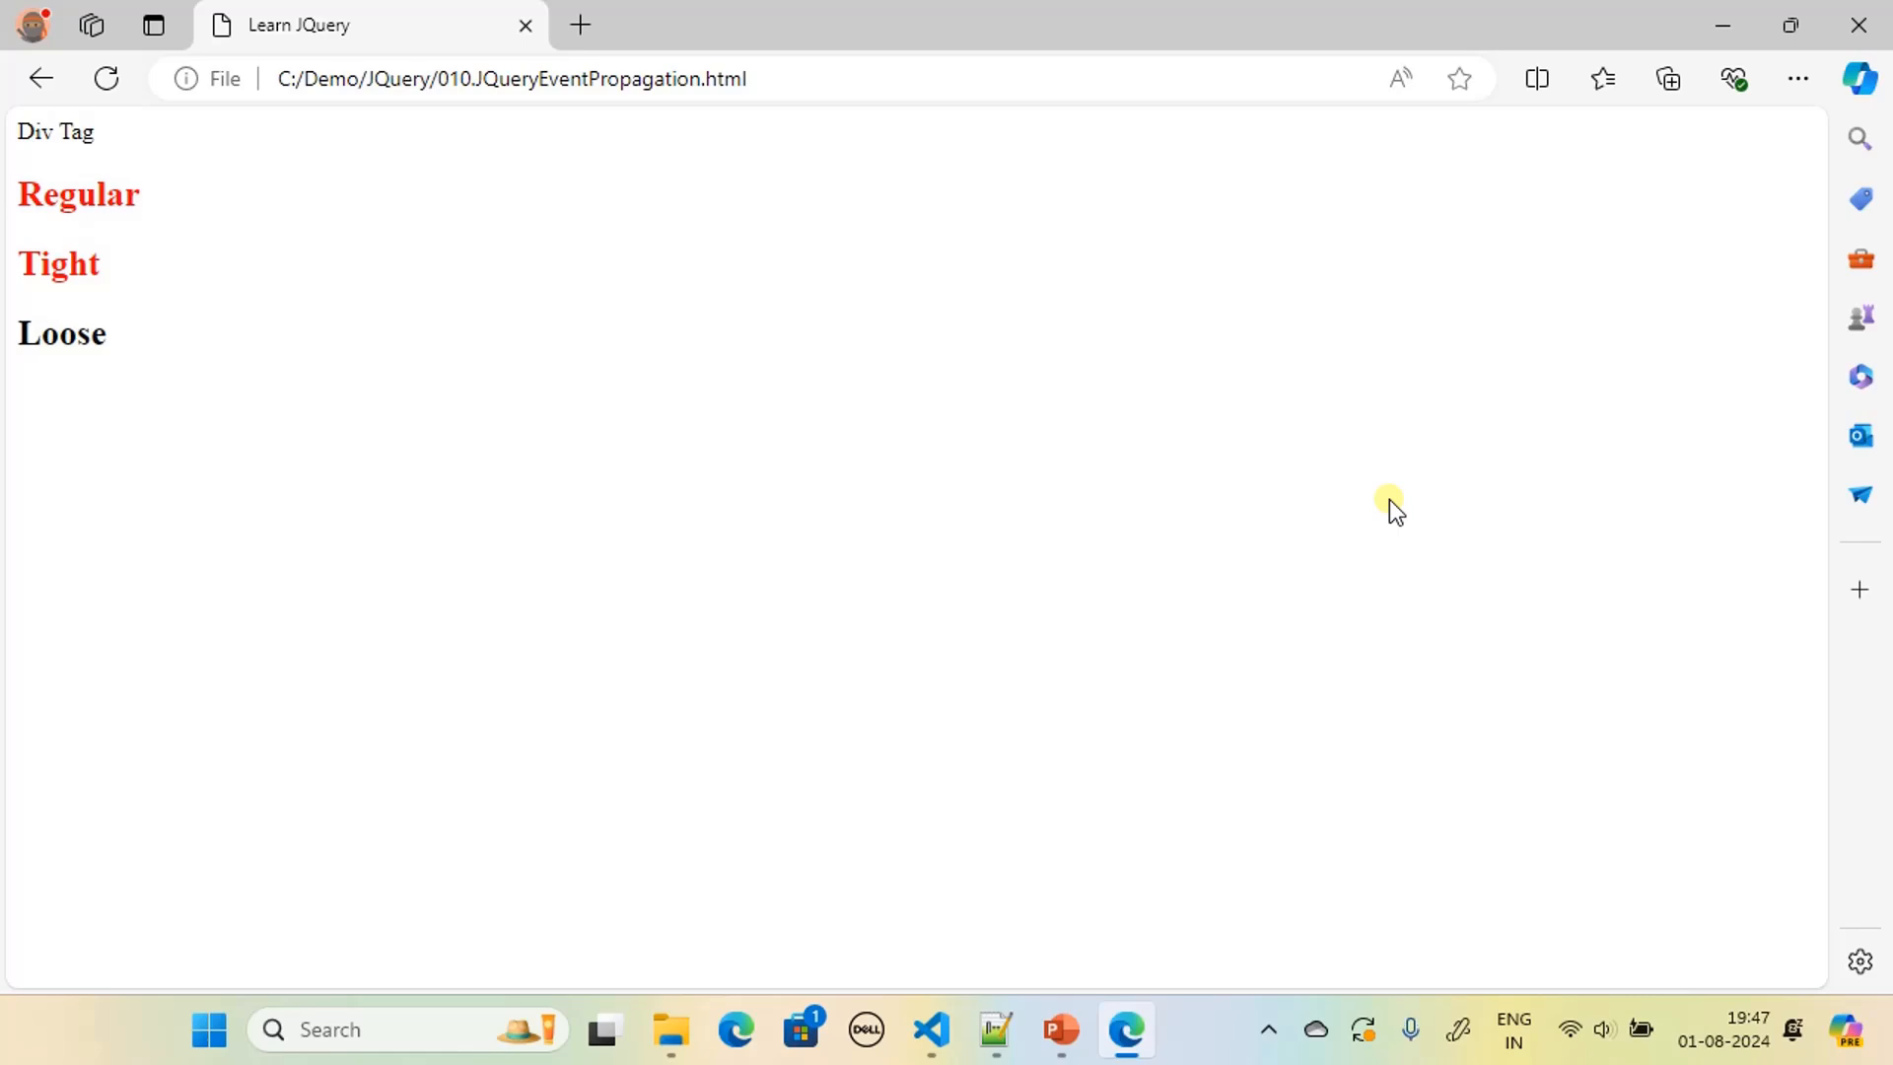
mouse_move(58, 135)
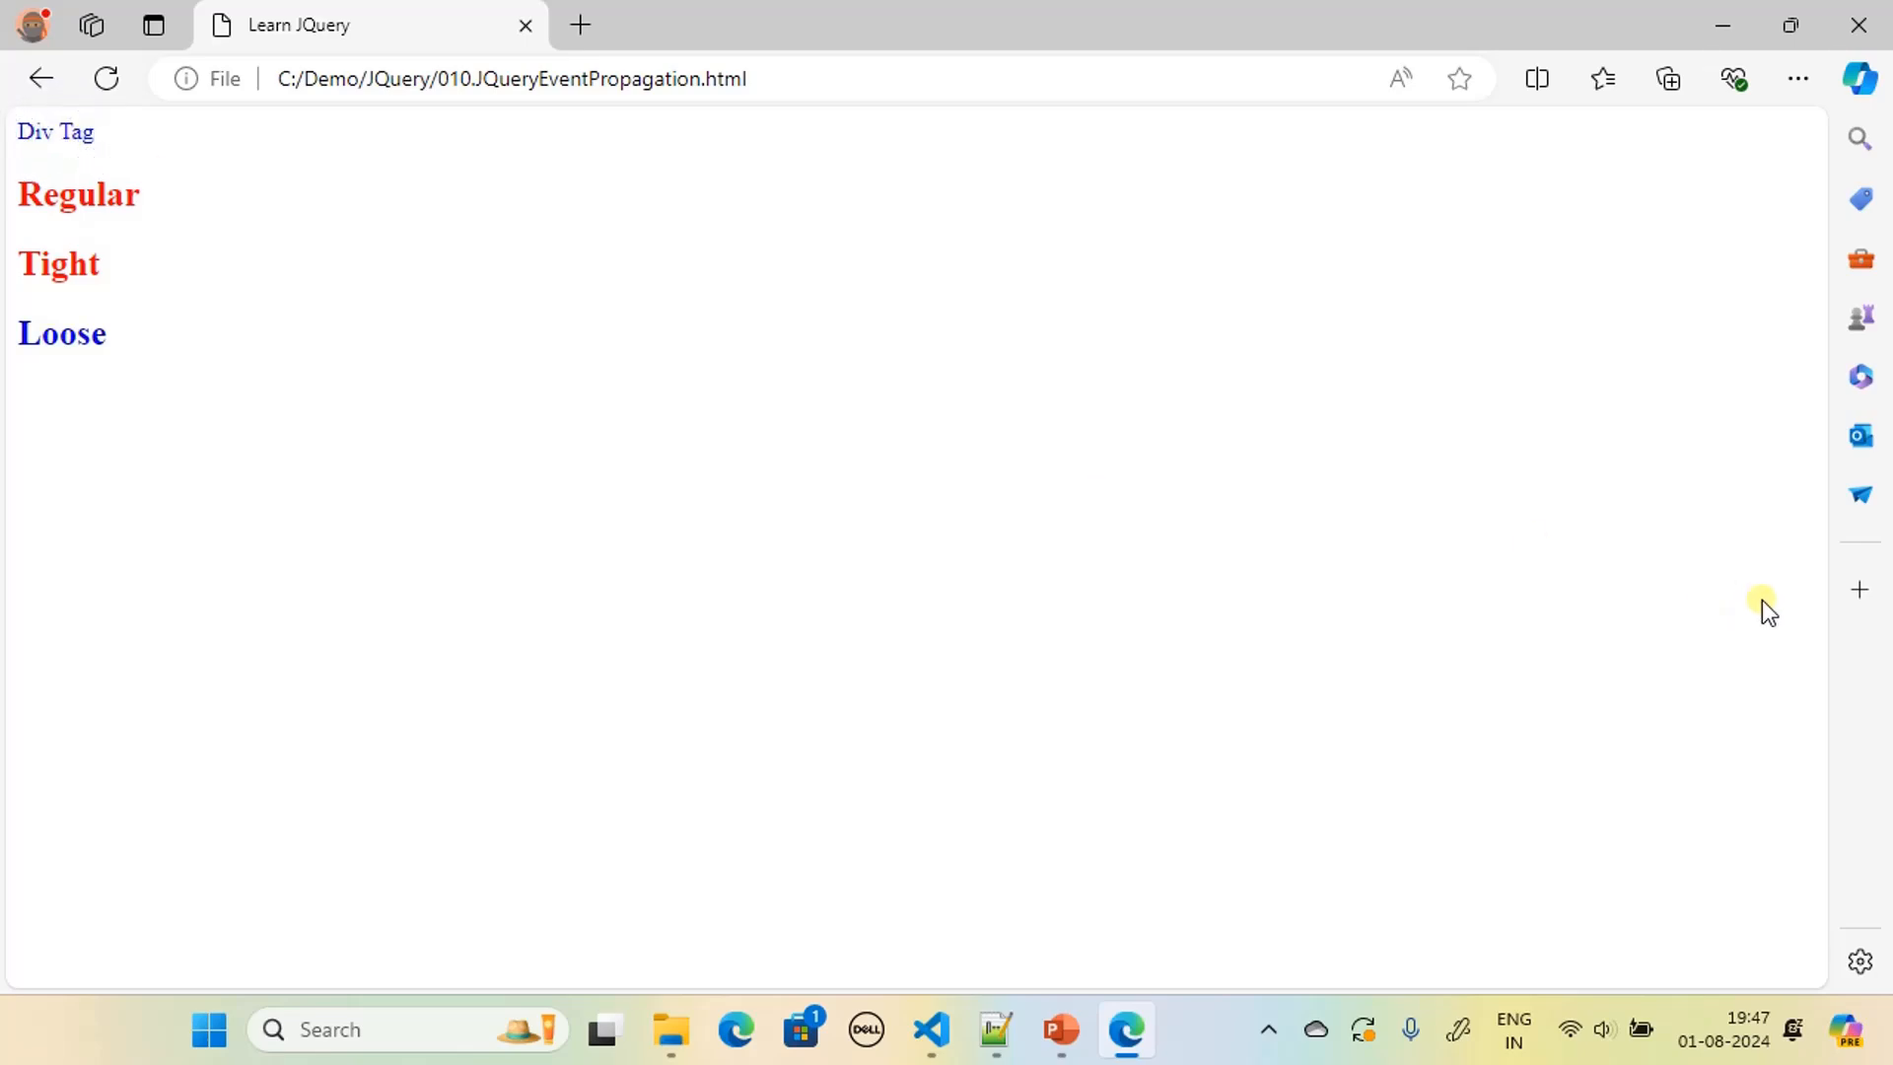
mouse_move(781, 18)
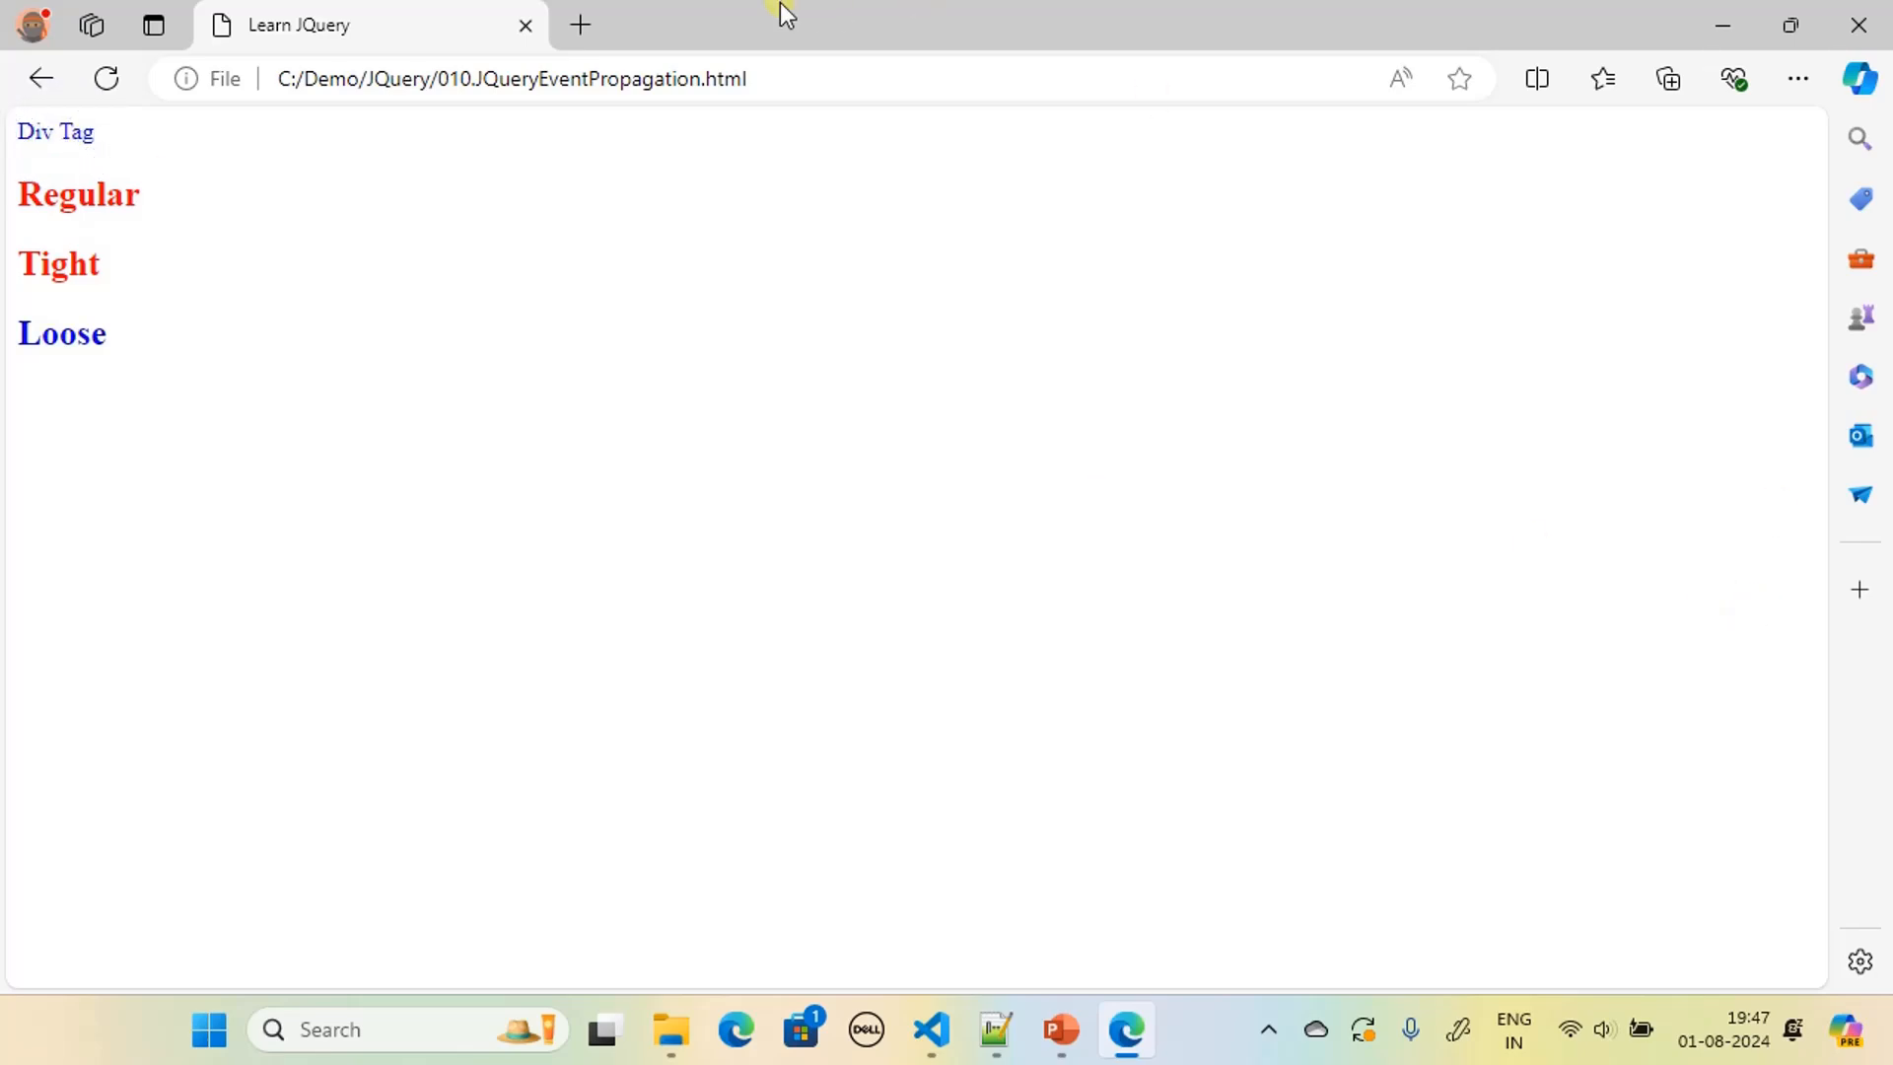